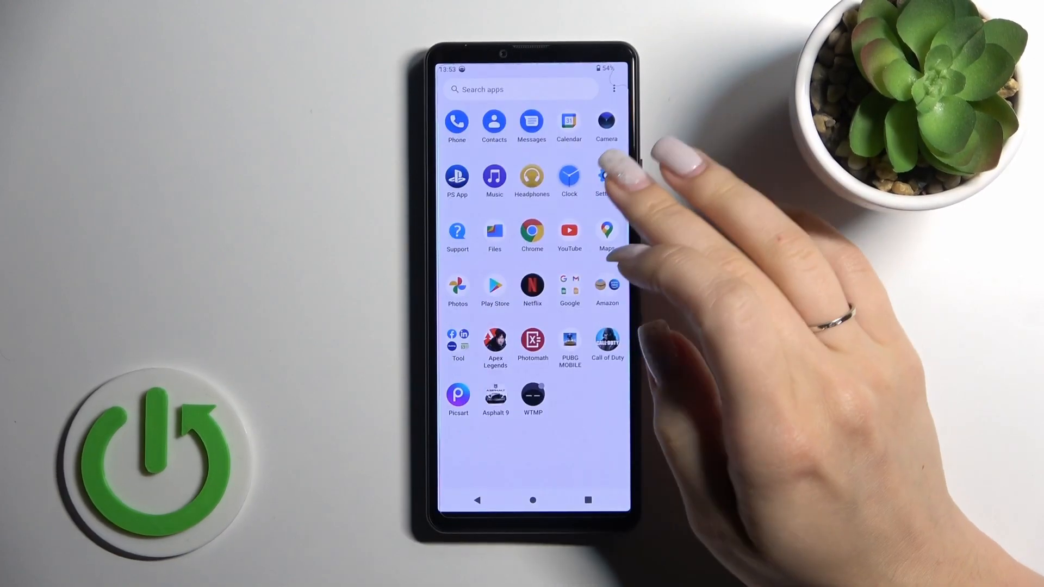
# Go from Settings through Network and Internet to the Internet page
pyautogui.click(606, 178)
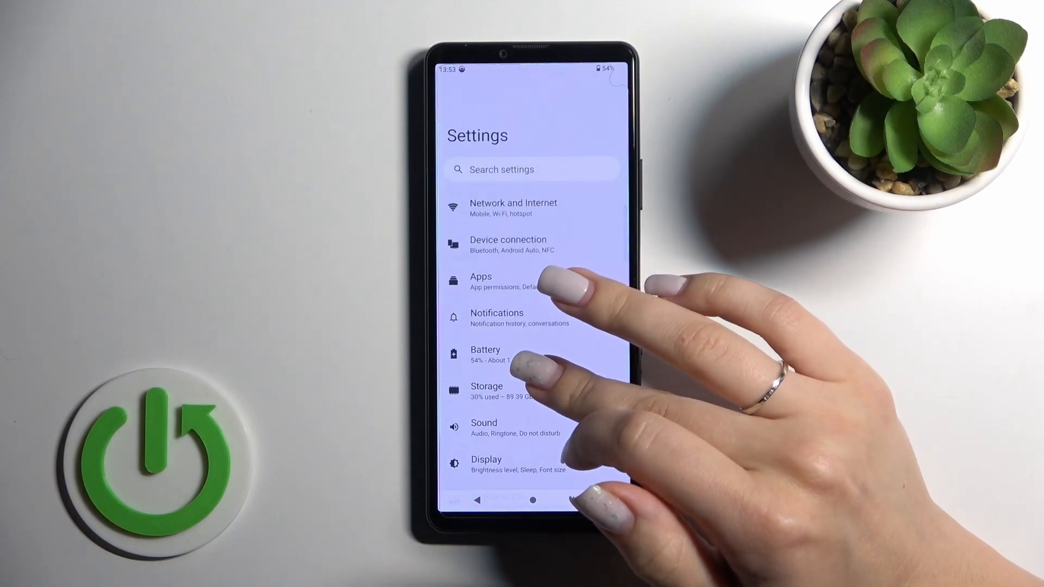
pyautogui.click(513, 207)
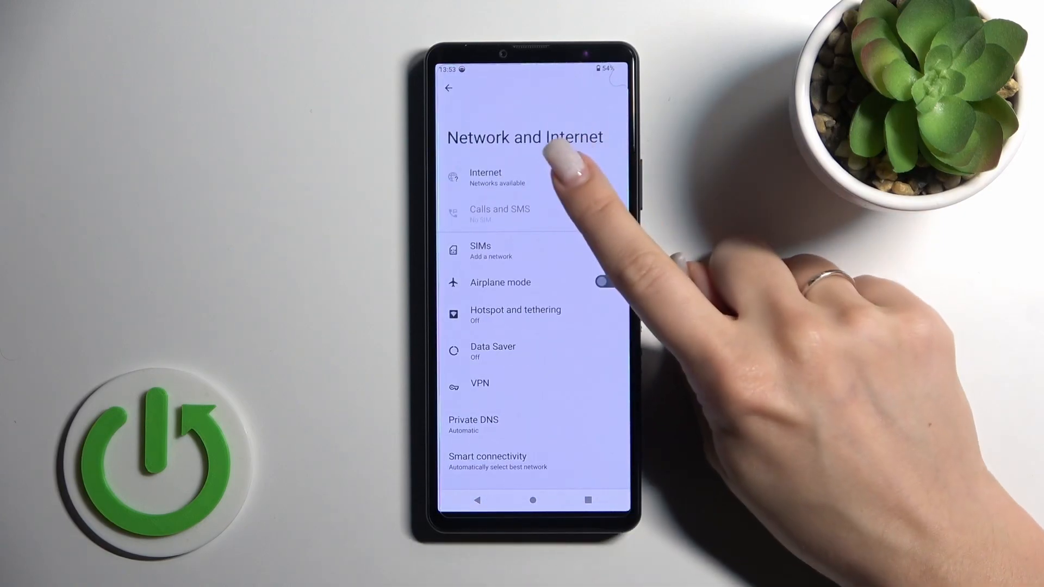
pyautogui.click(486, 177)
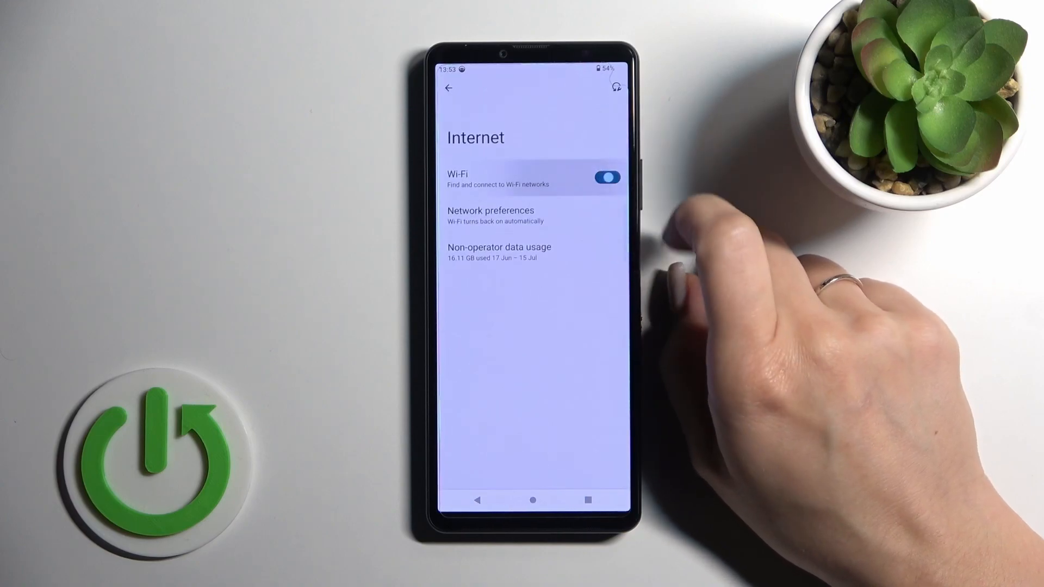
# Switch Wi-Fi on and scroll through the scanned networks list
pyautogui.click(606, 176)
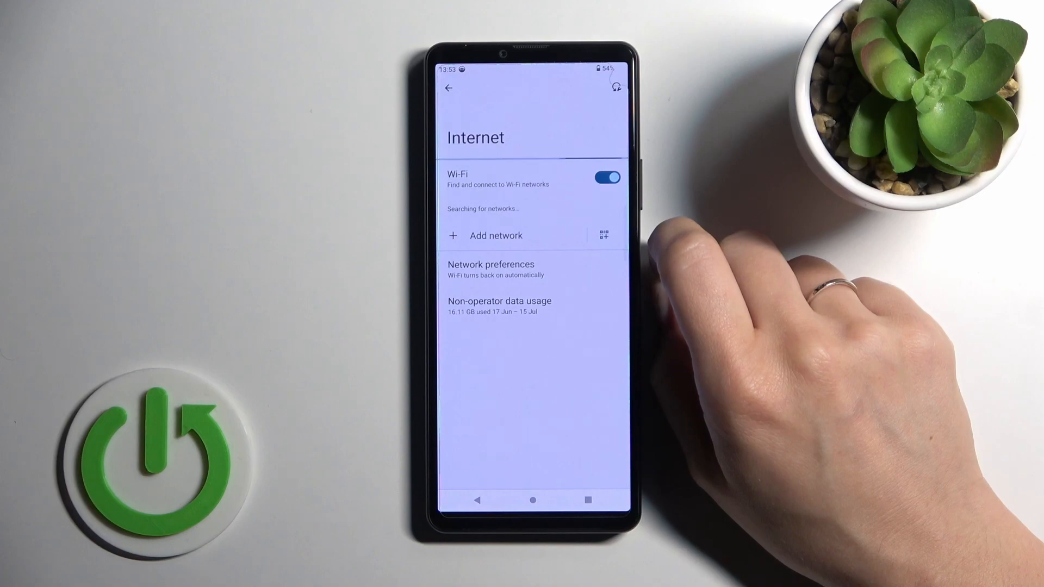
pyautogui.scroll(-3)
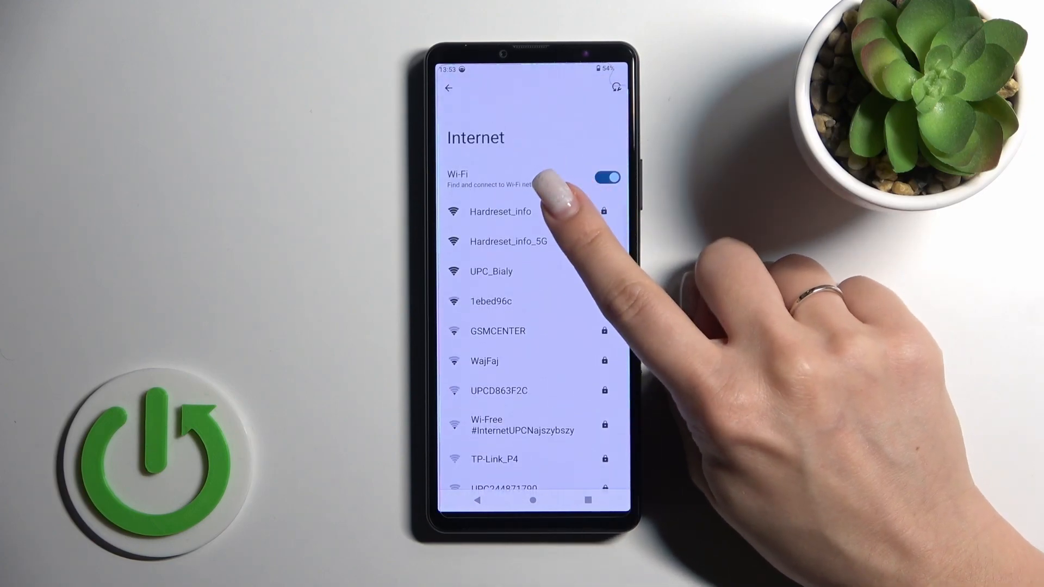
# Select Hardreset_info and enter its password with Show password checked
pyautogui.click(499, 211)
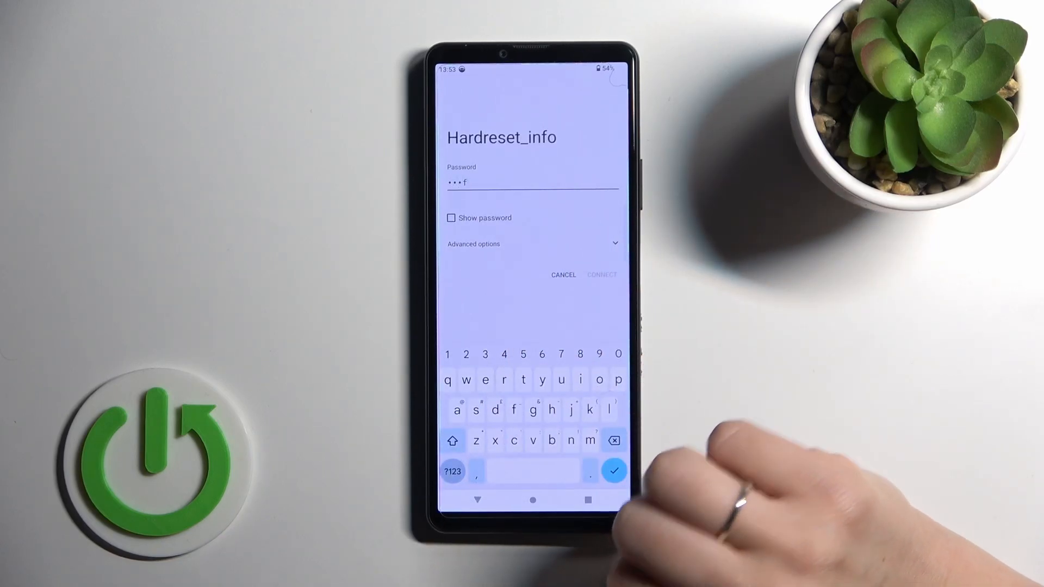
pyautogui.click(450, 218)
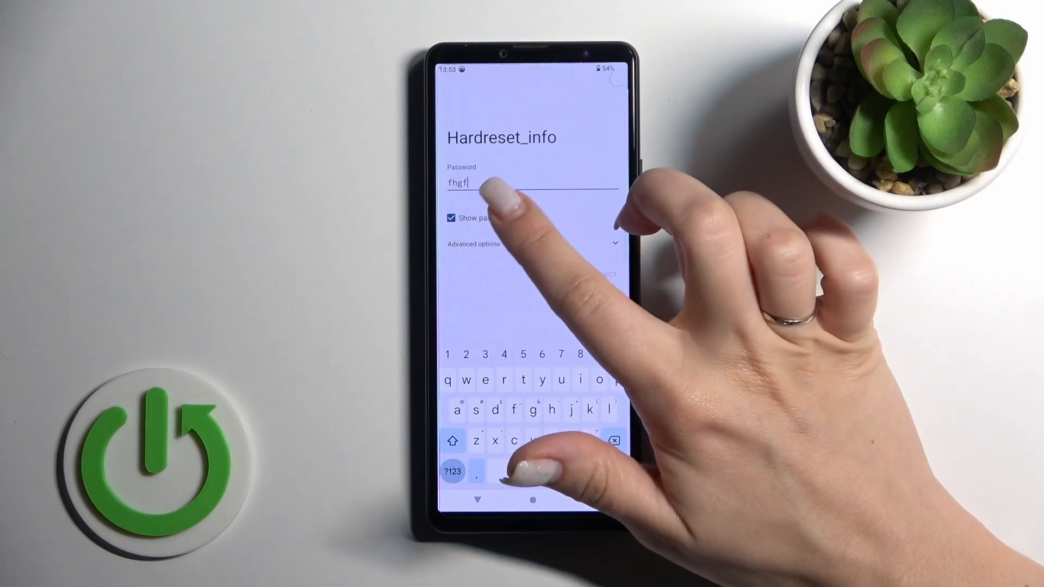
pyautogui.click(451, 217)
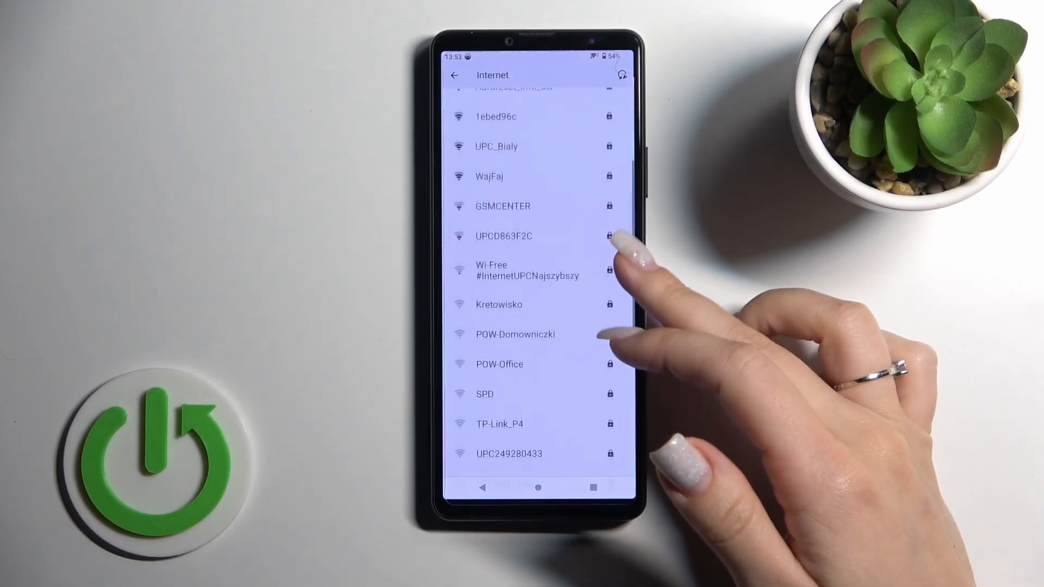
# View the Saved networks list showing Hardreset_info, then leave it
pyautogui.scroll(-3)
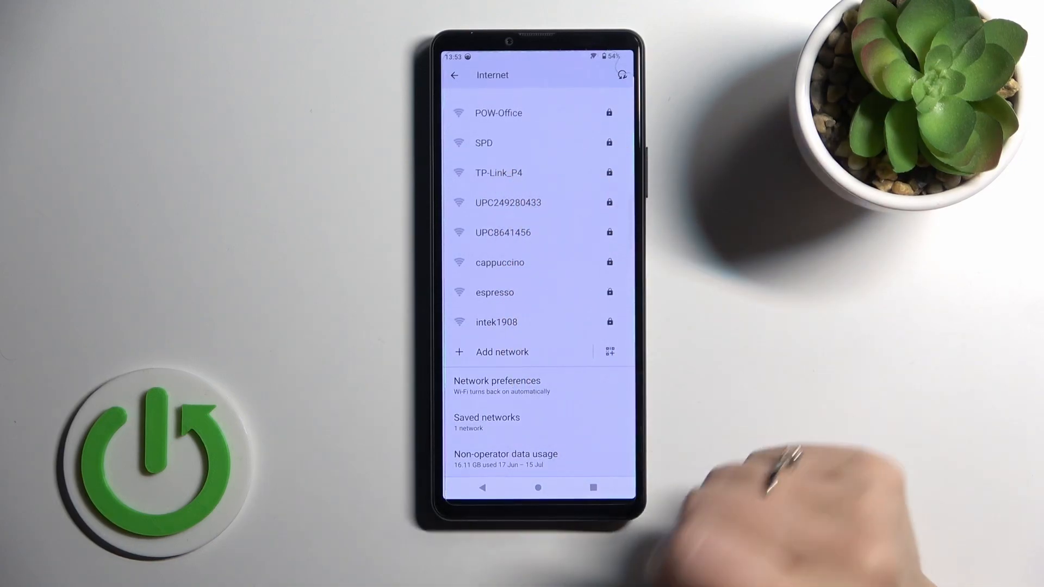
pyautogui.click(487, 418)
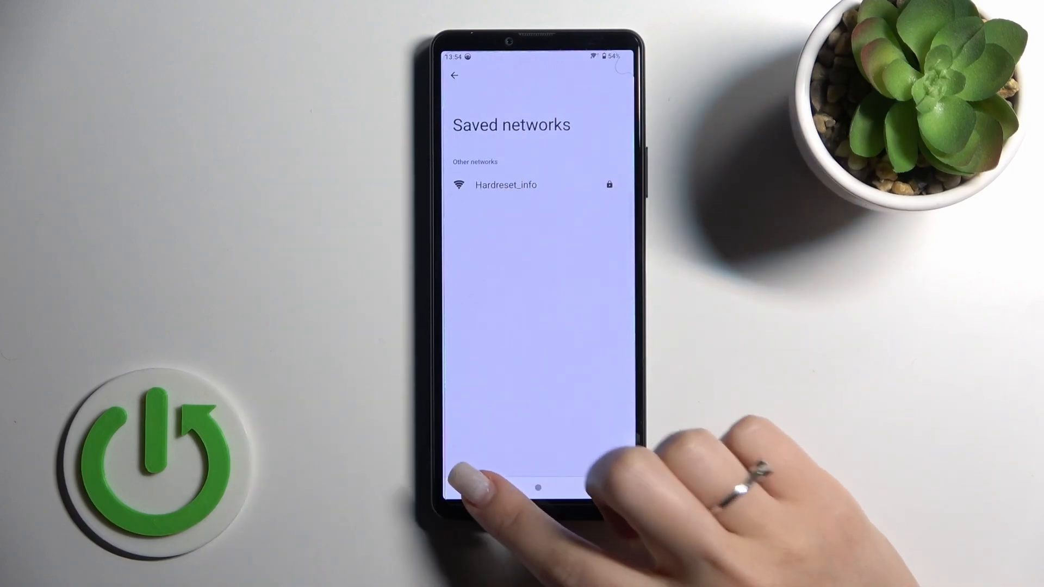
pyautogui.click(455, 75)
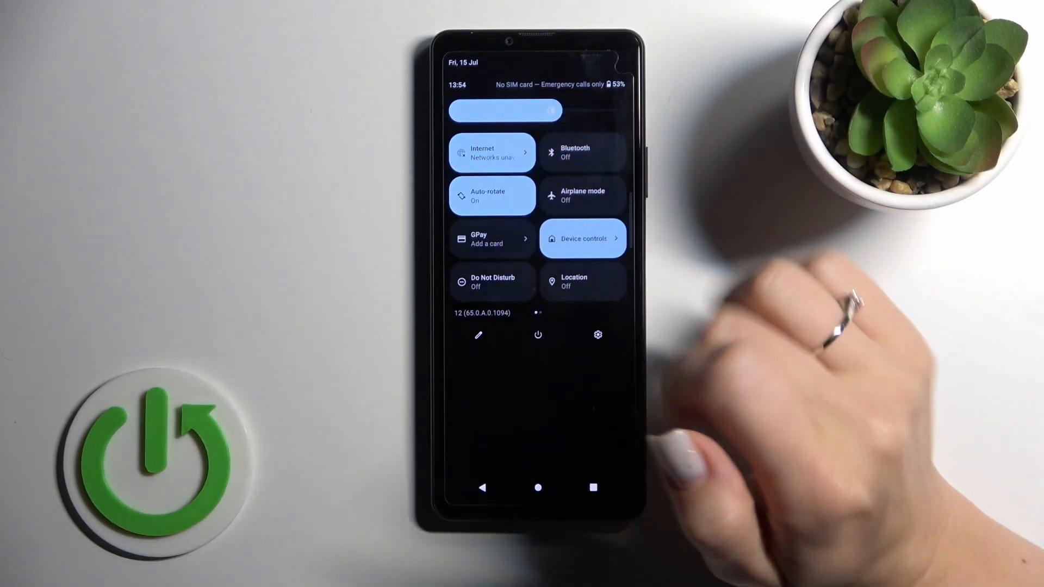
# Turn Wi-Fi on from the Quick Settings Internet tile
pyautogui.click(492, 152)
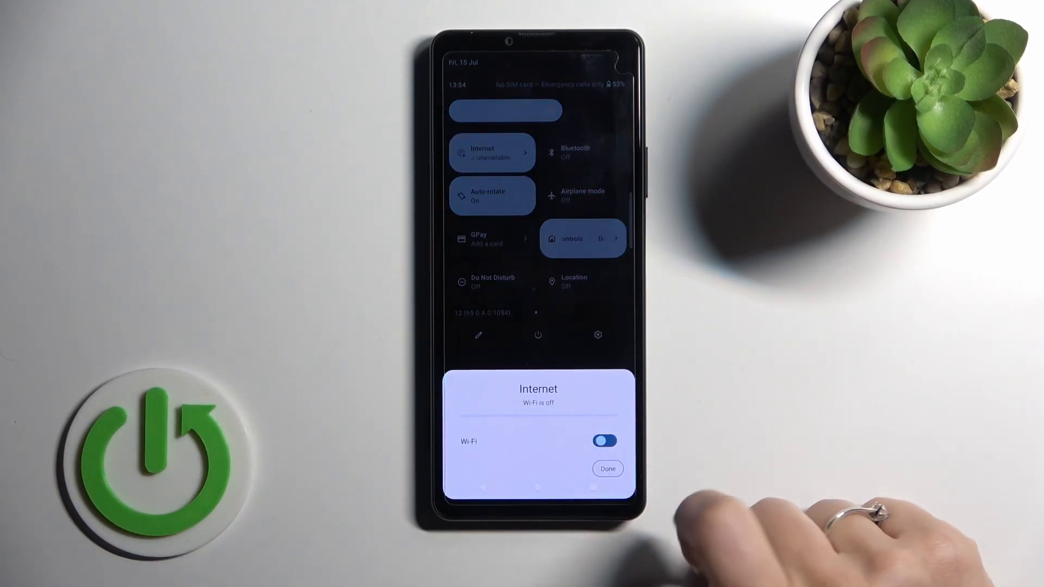
pyautogui.click(604, 441)
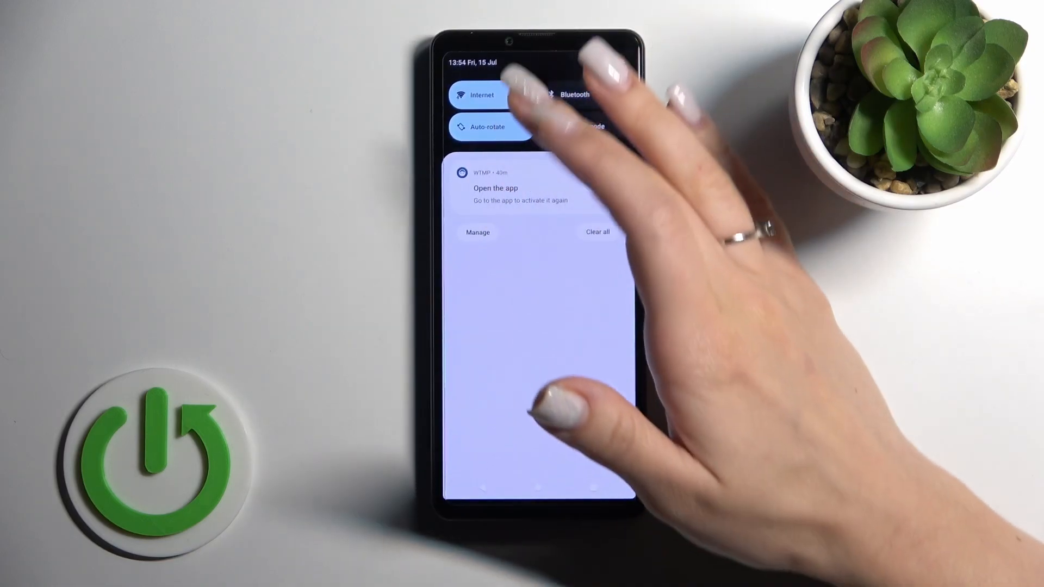
# Reopen the Internet tile, switch Wi-Fi off, and close the panel
pyautogui.click(481, 94)
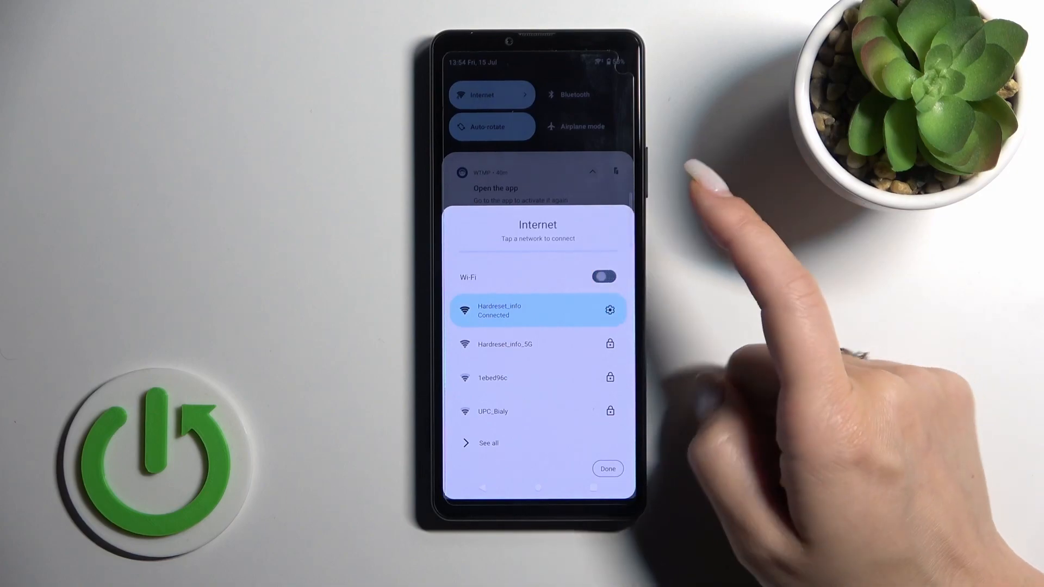
pyautogui.click(605, 276)
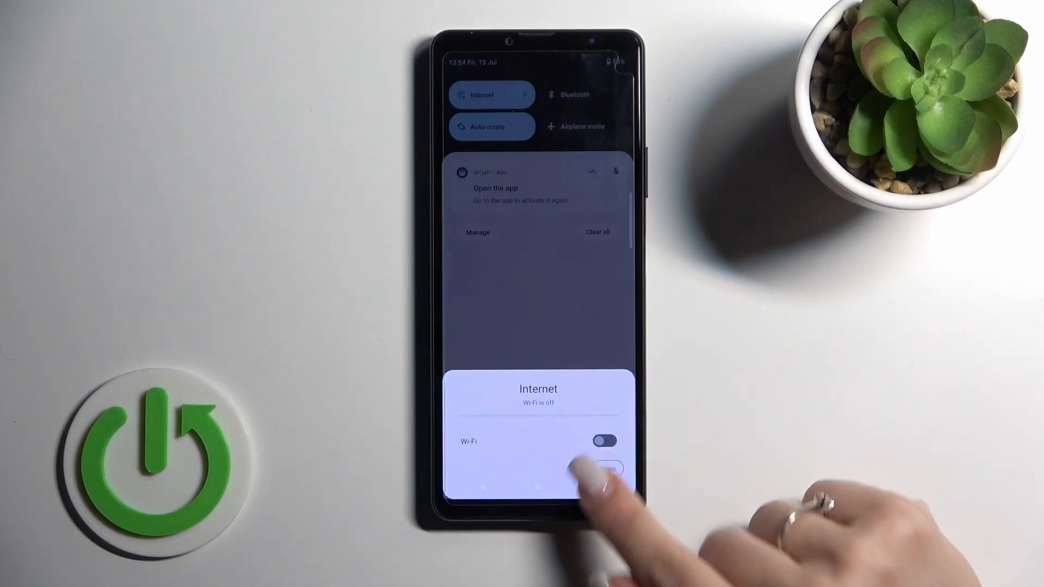
pyautogui.click(604, 469)
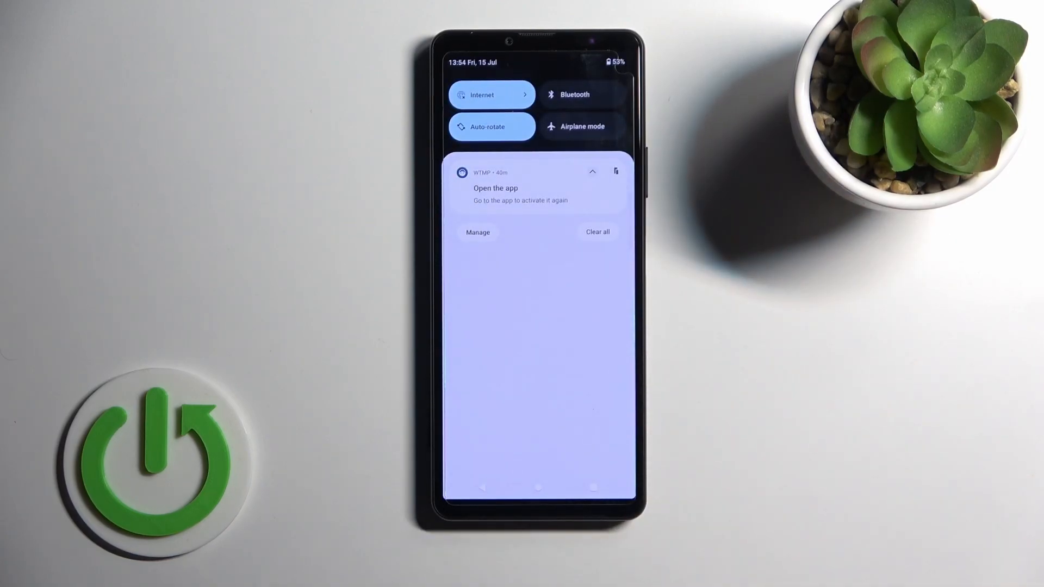